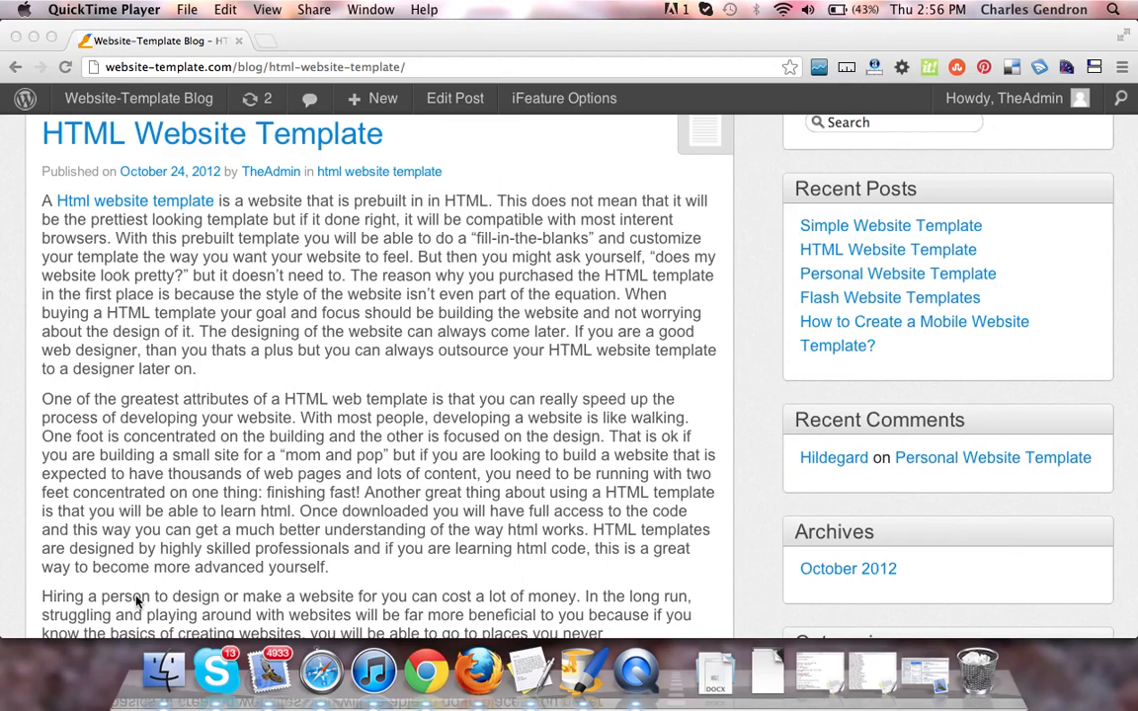
pyautogui.scroll(-3)
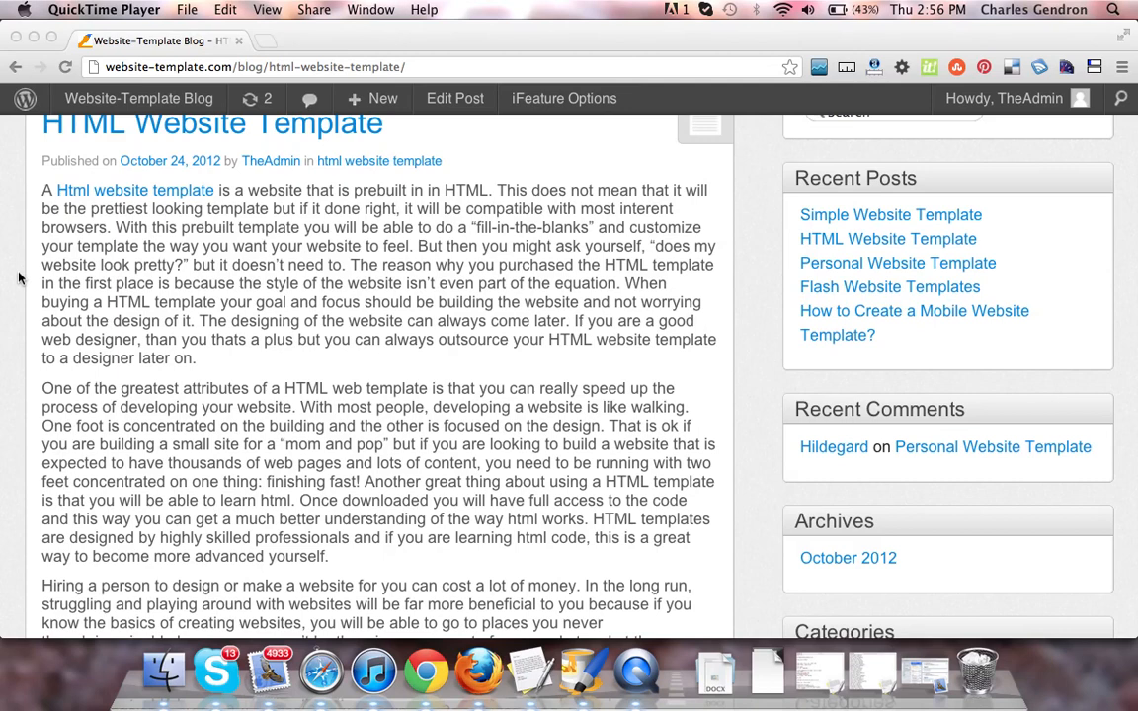
pyautogui.scroll(-3)
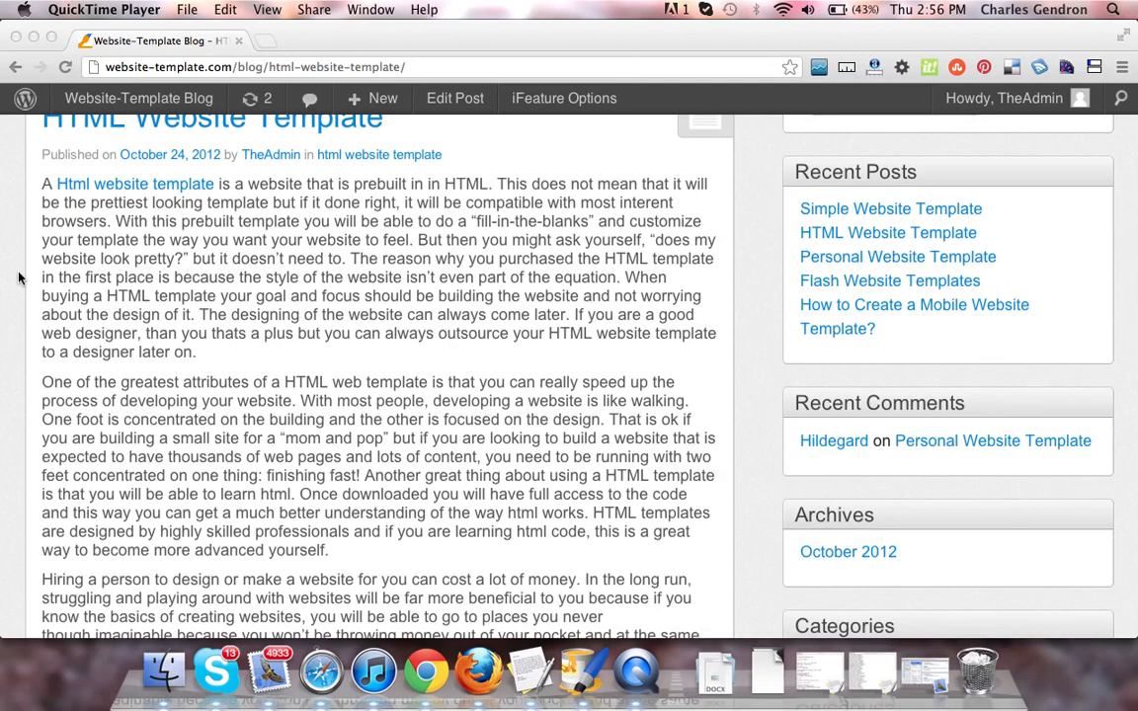
pyautogui.scroll(-3)
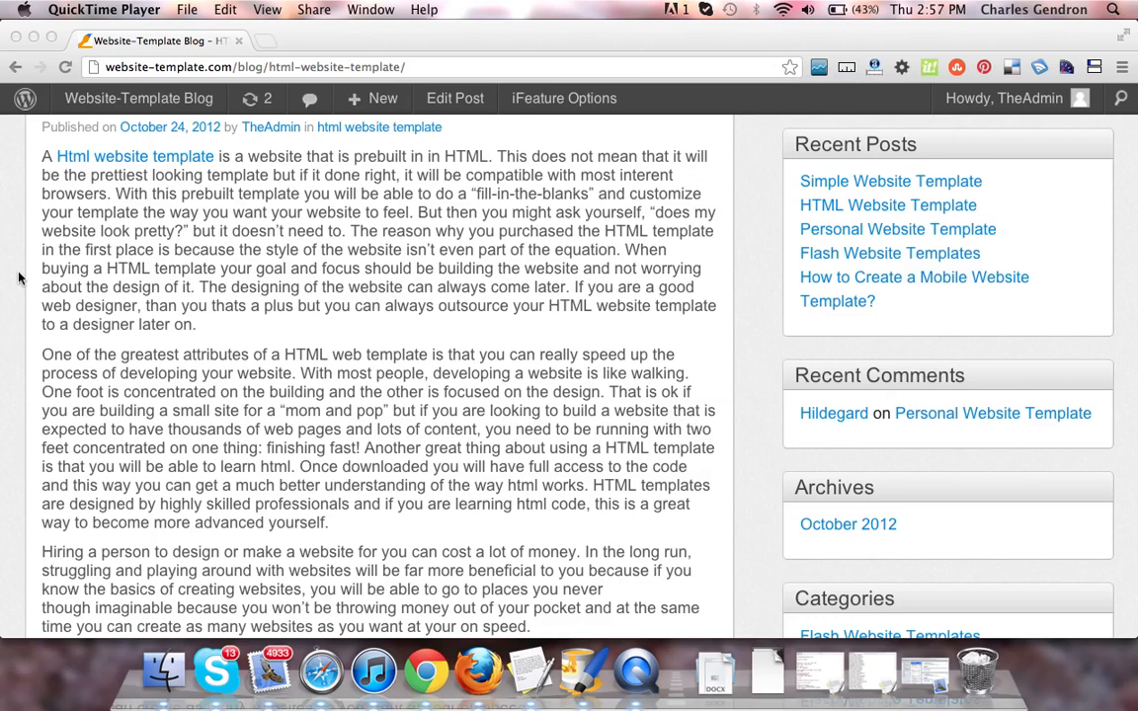
pyautogui.scroll(-3)
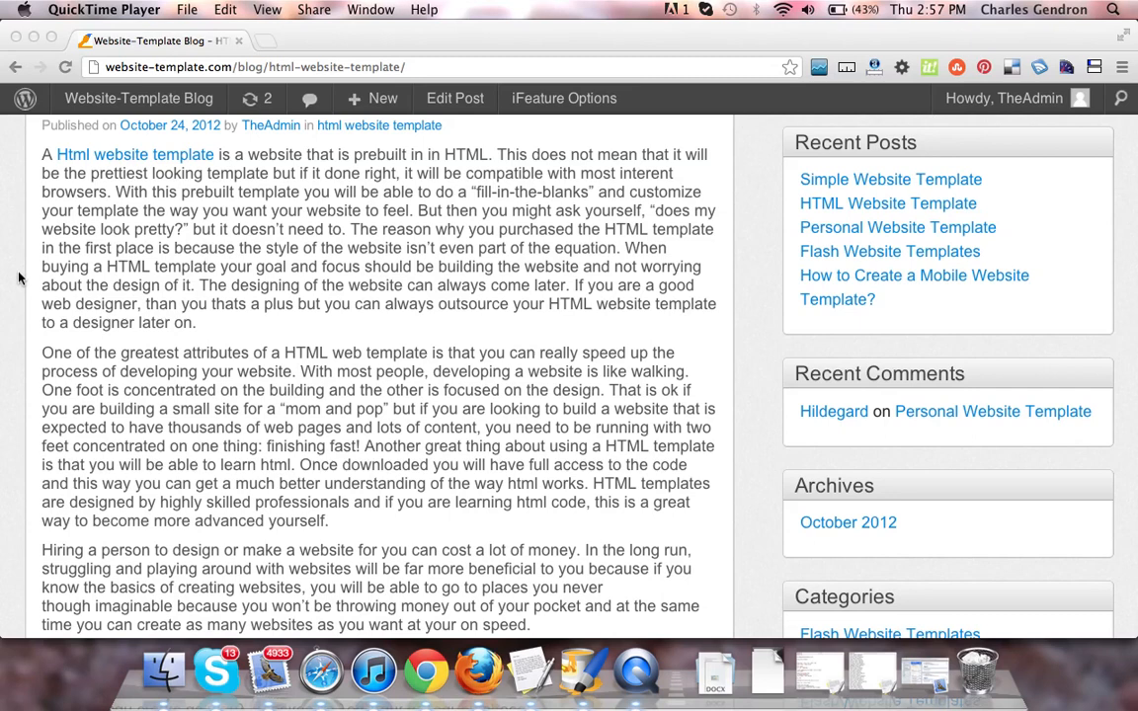
pyautogui.scroll(-3)
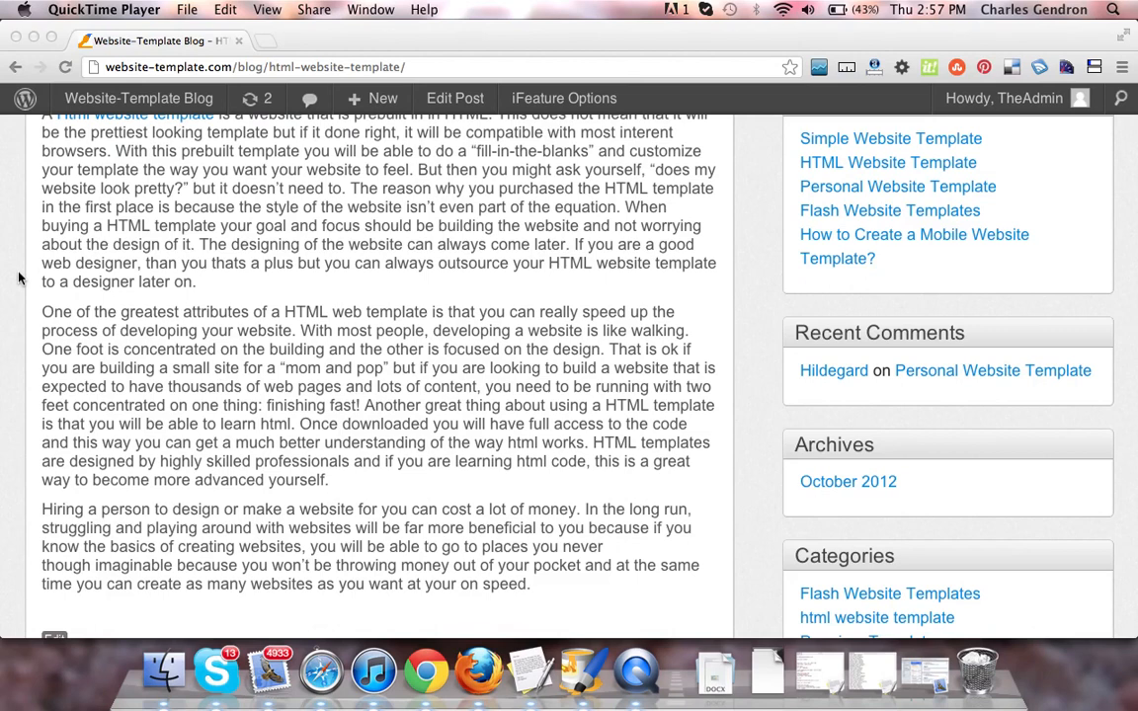
pyautogui.scroll(-3)
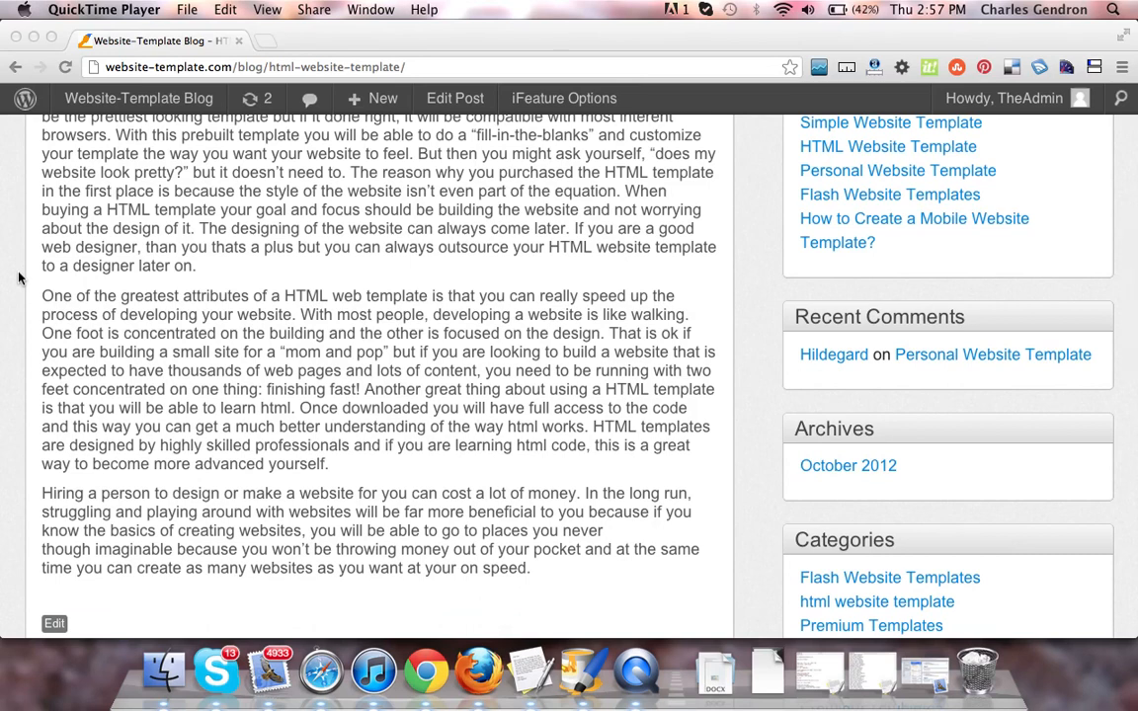
pyautogui.scroll(-3)
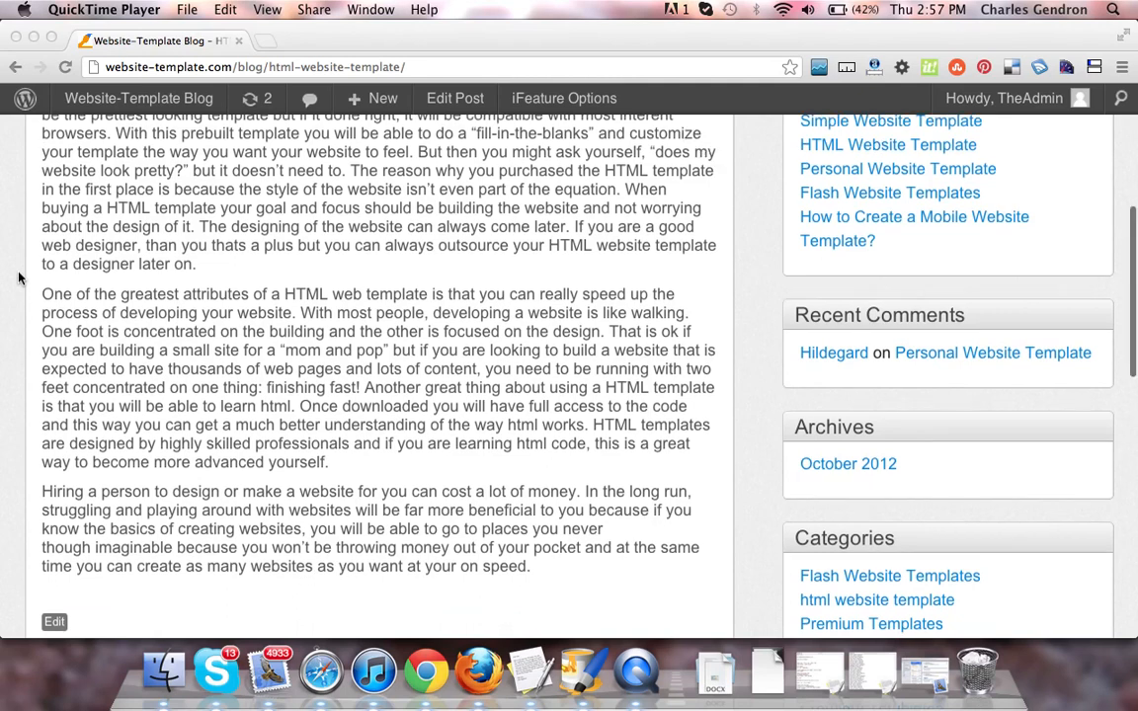
pyautogui.scroll(-3)
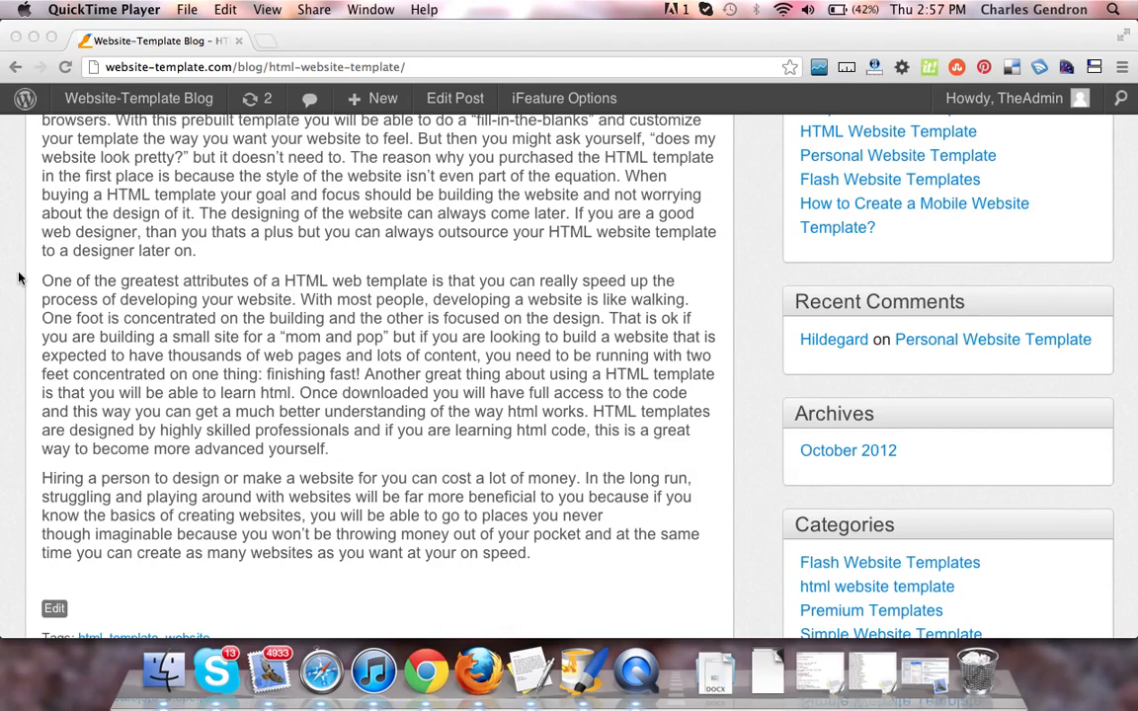
pyautogui.scroll(-3)
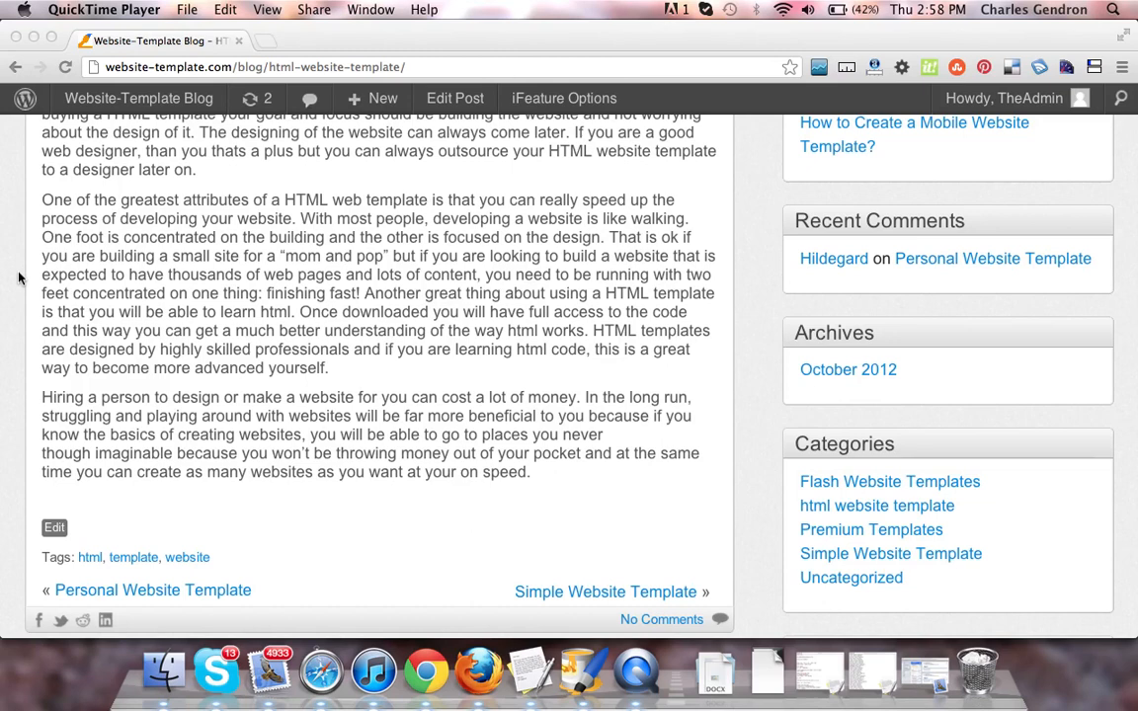
pyautogui.scroll(-3)
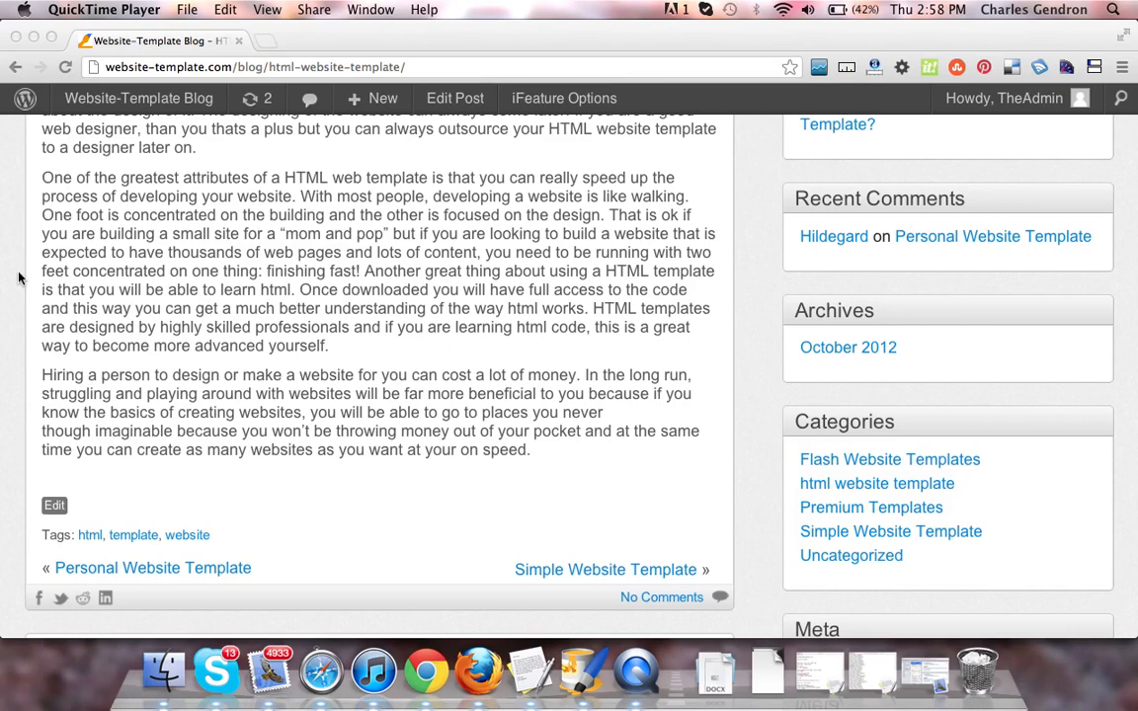
pyautogui.scroll(-3)
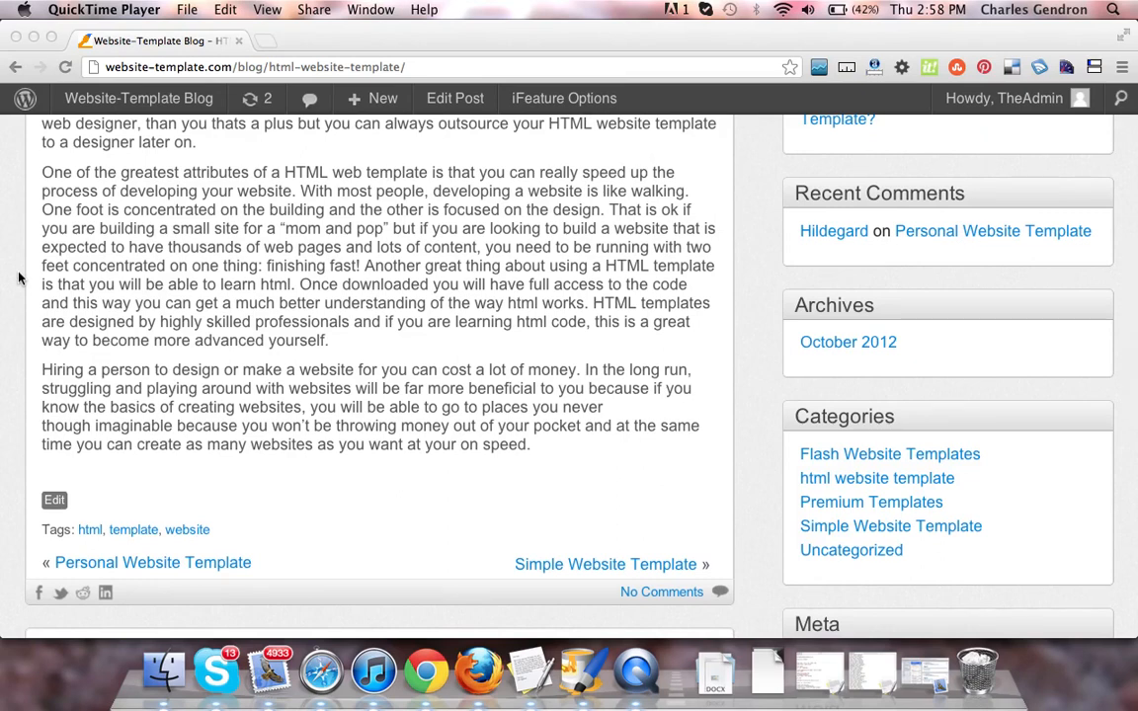
pyautogui.scroll(-3)
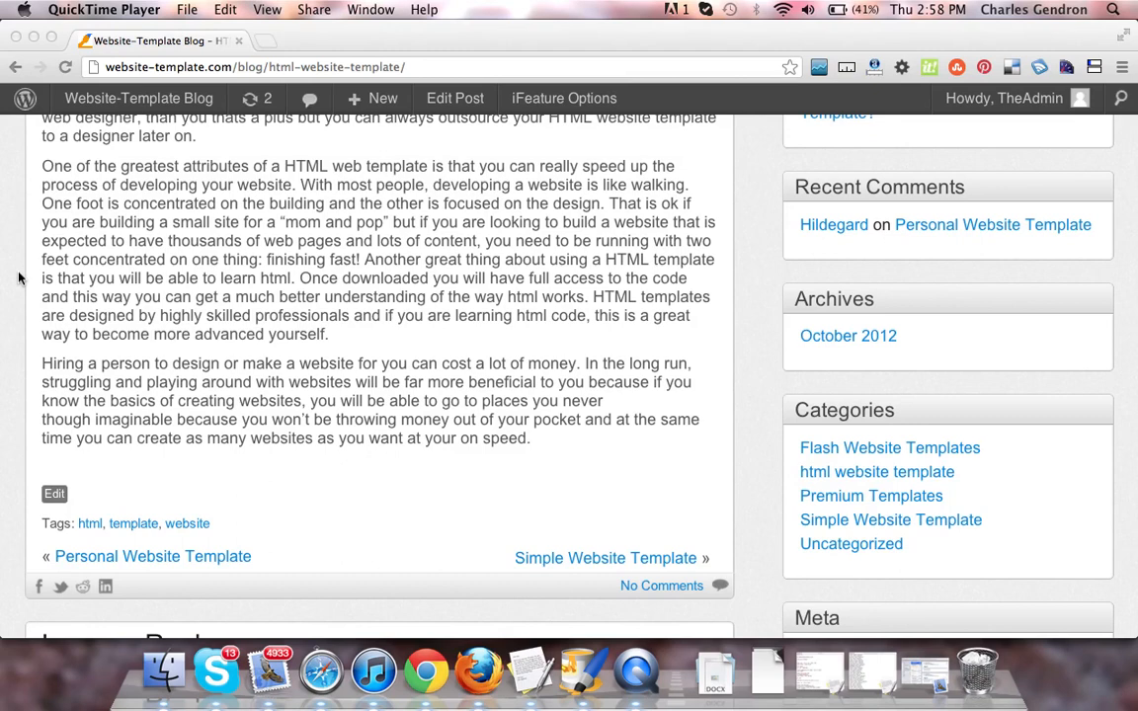
pyautogui.scroll(-3)
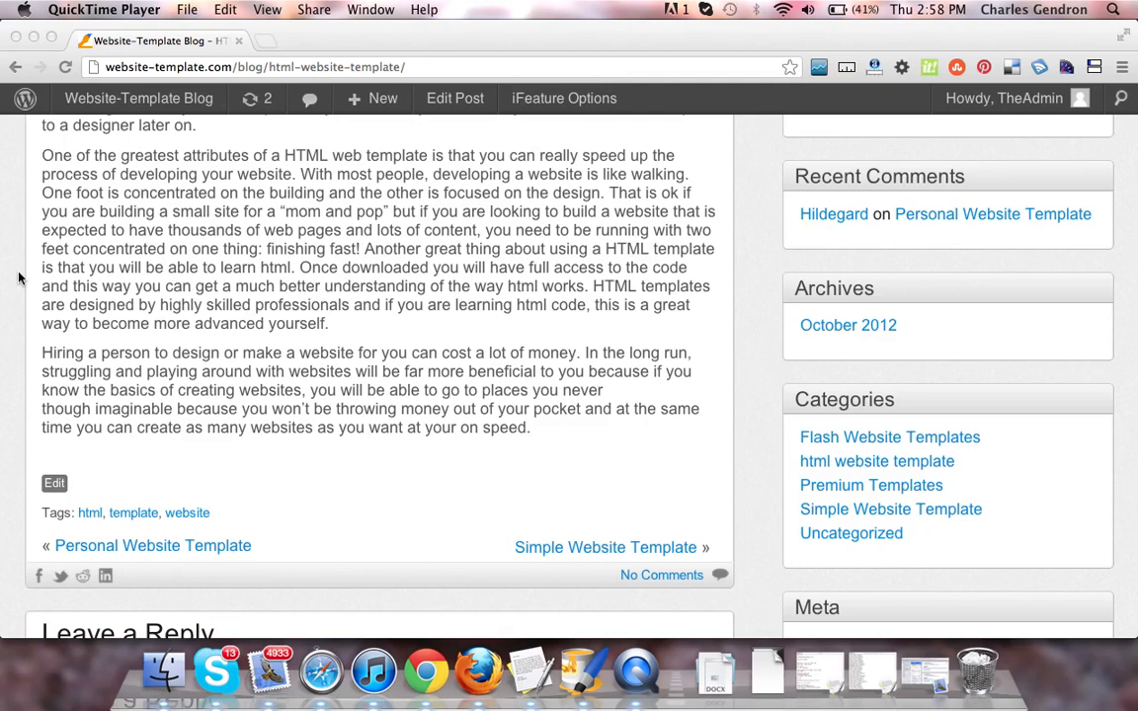
pyautogui.scroll(-3)
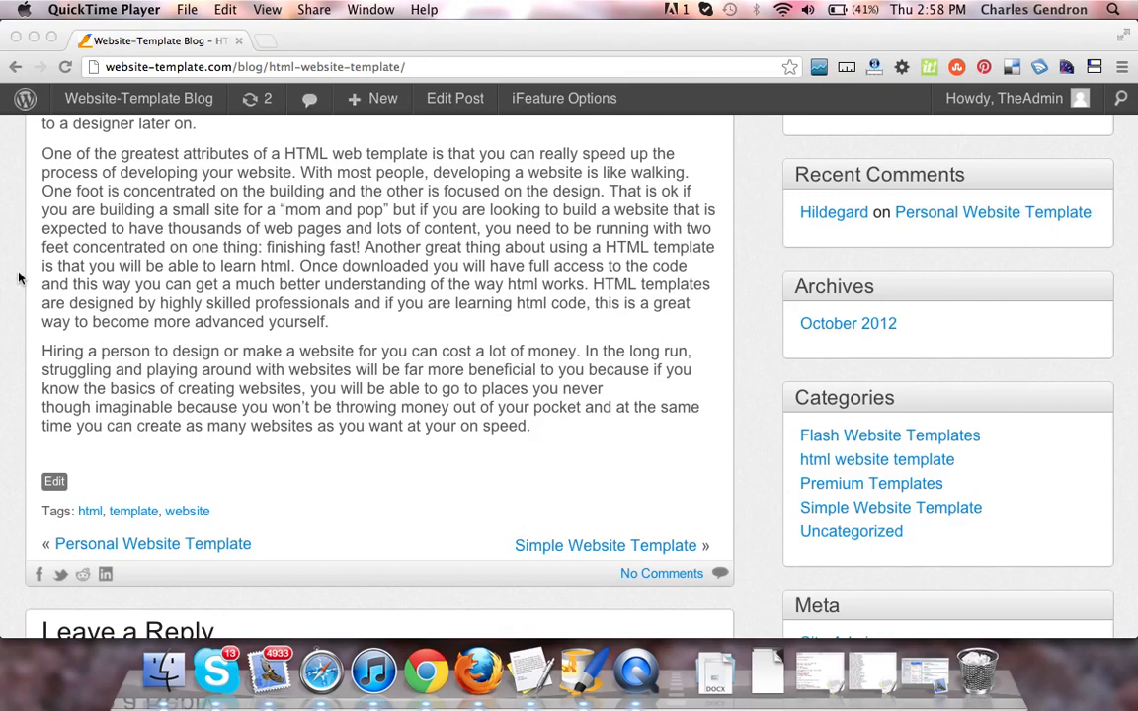
pyautogui.scroll(-3)
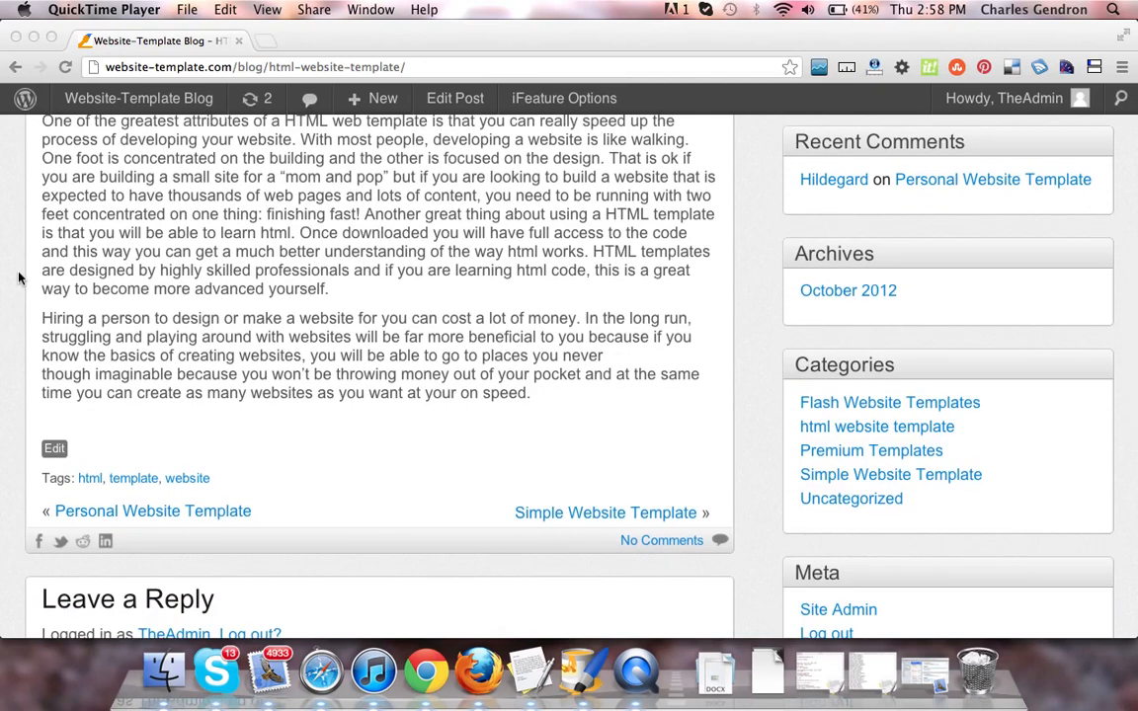